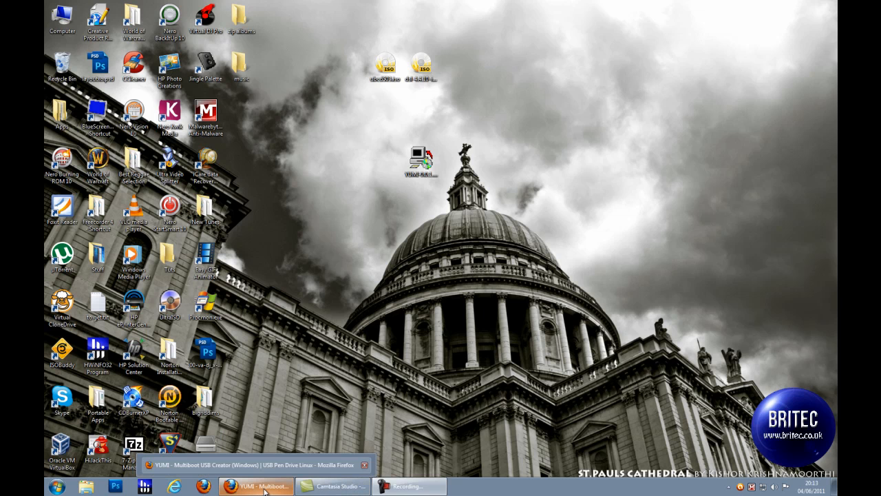
Launch YUMI-0.0.1.9.exe from the desktop, allow it to run and accept the licence agreement
left_click(256, 486)
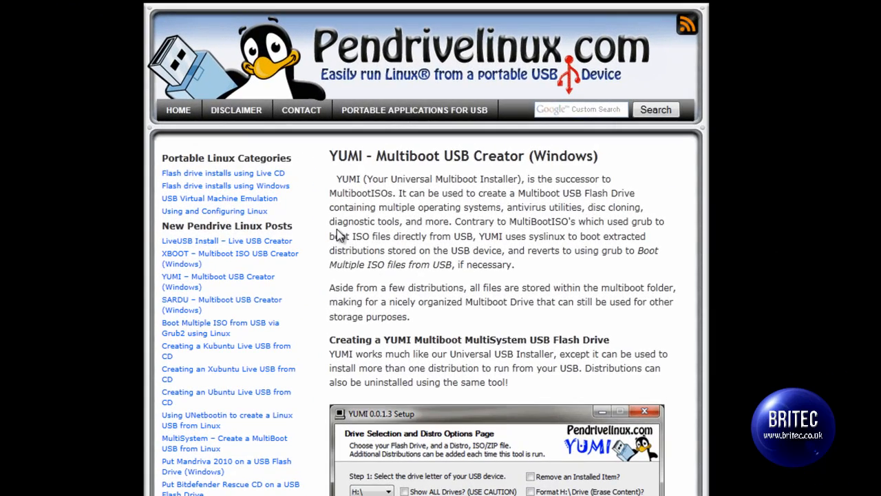
mouse_move(454, 482)
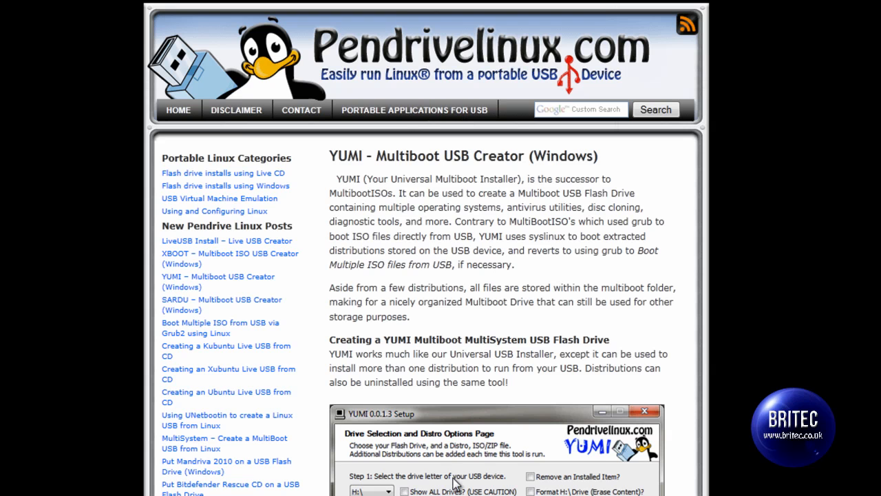
mouse_move(597, 457)
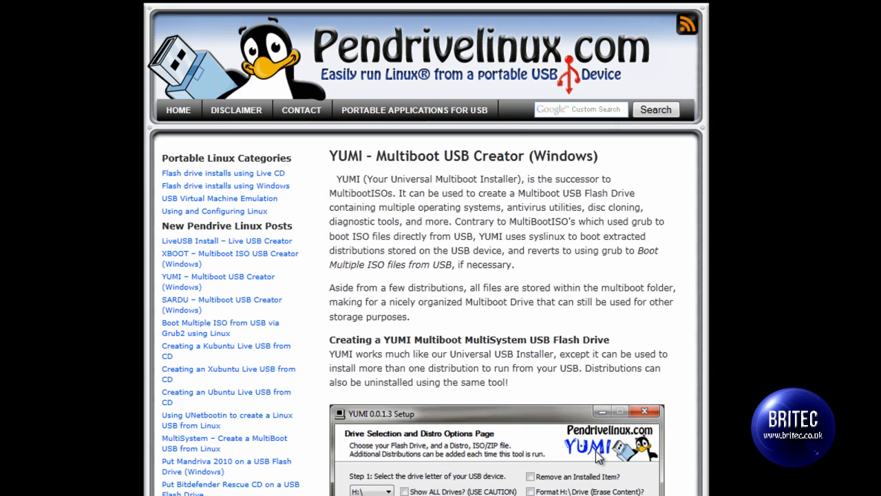
scroll("down", 3)
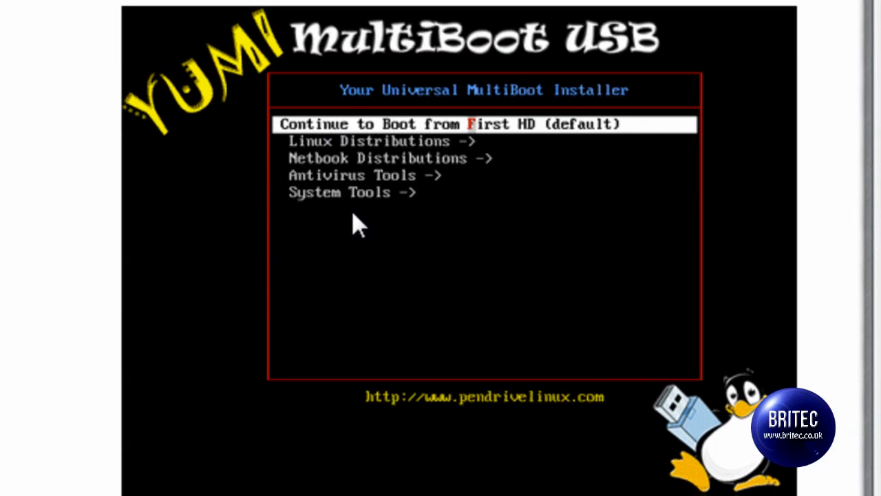
mouse_move(347, 245)
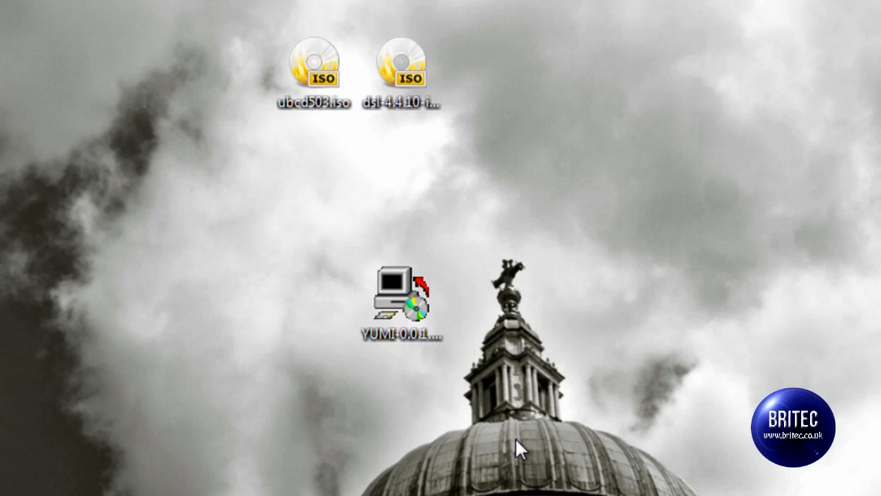
double_click(402, 296)
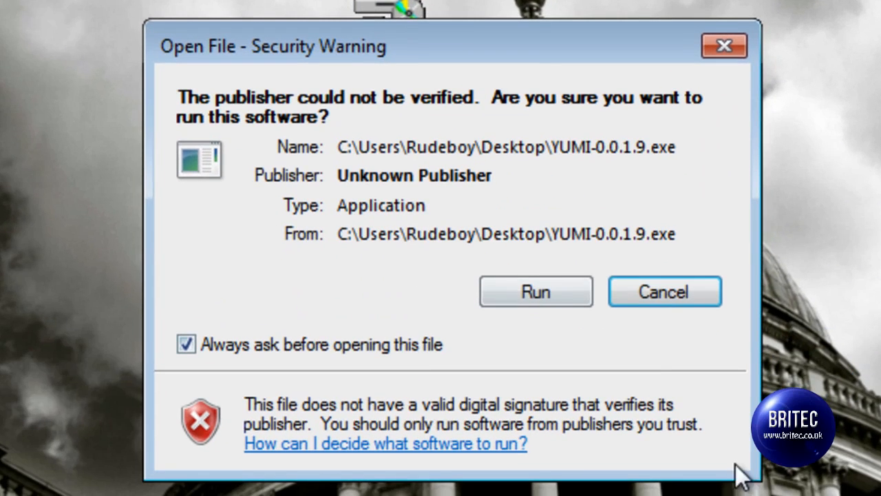
left_click(536, 292)
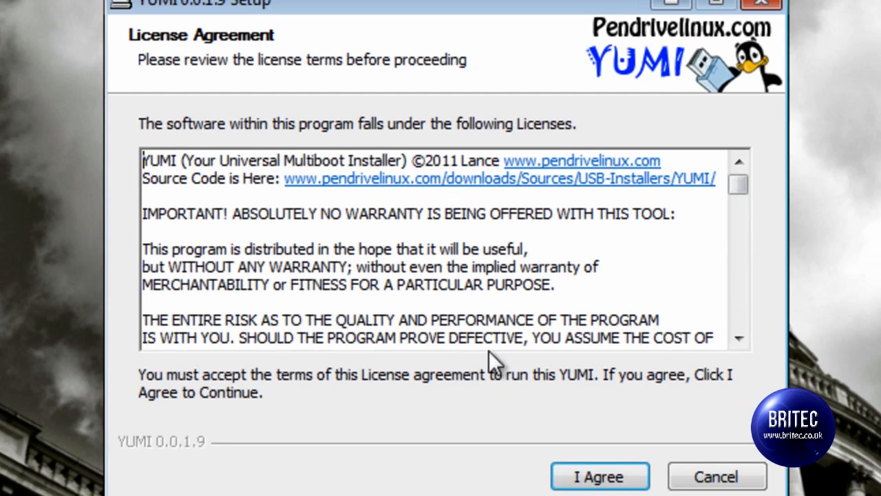
left_click(599, 476)
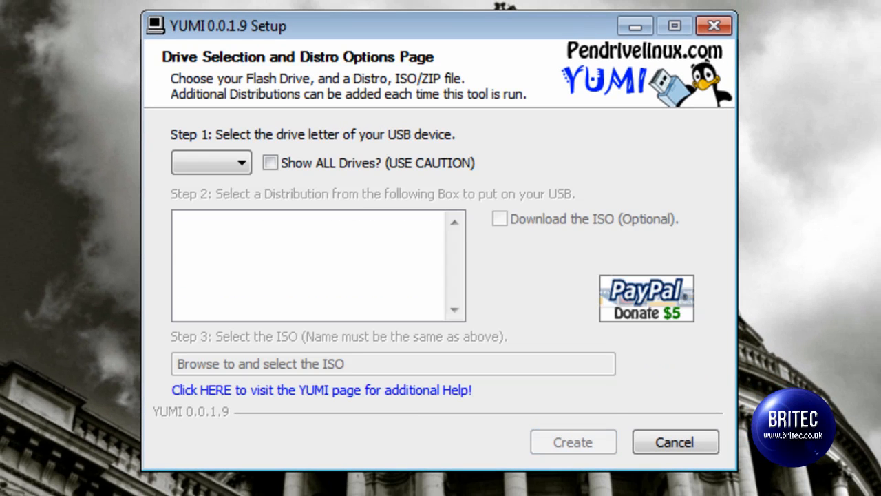
mouse_move(455, 383)
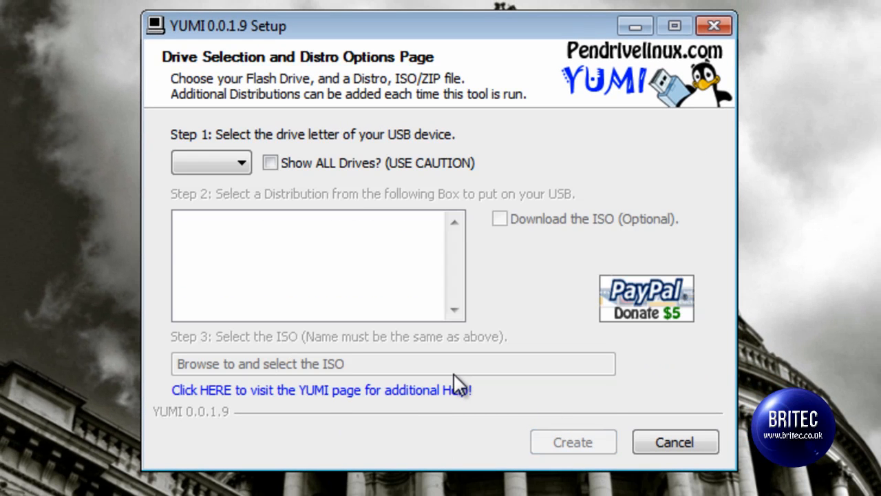
mouse_move(242, 201)
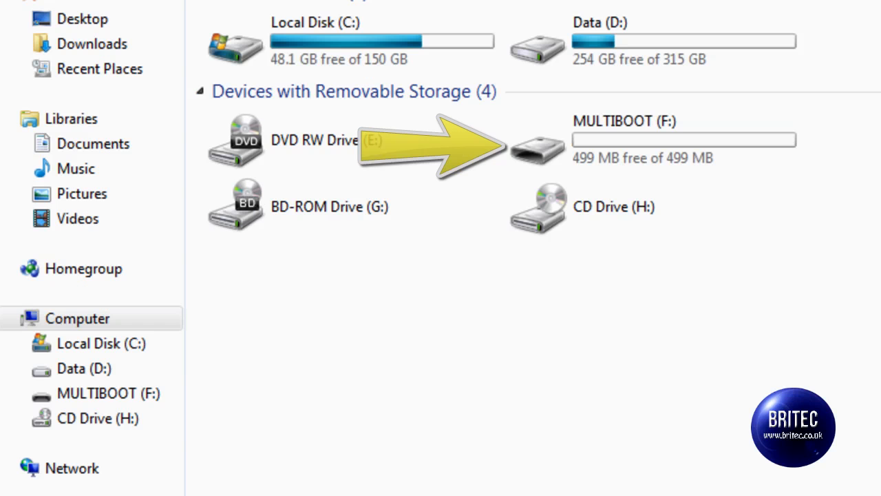
mouse_move(613, 145)
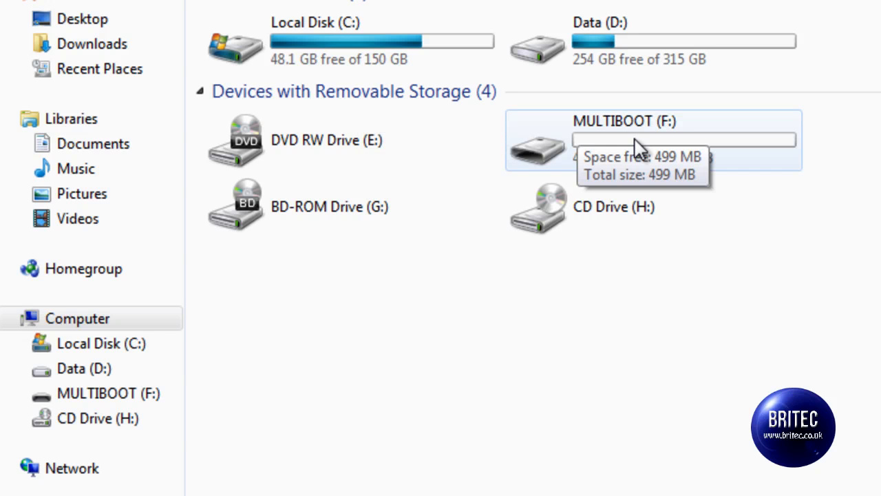
mouse_move(592, 168)
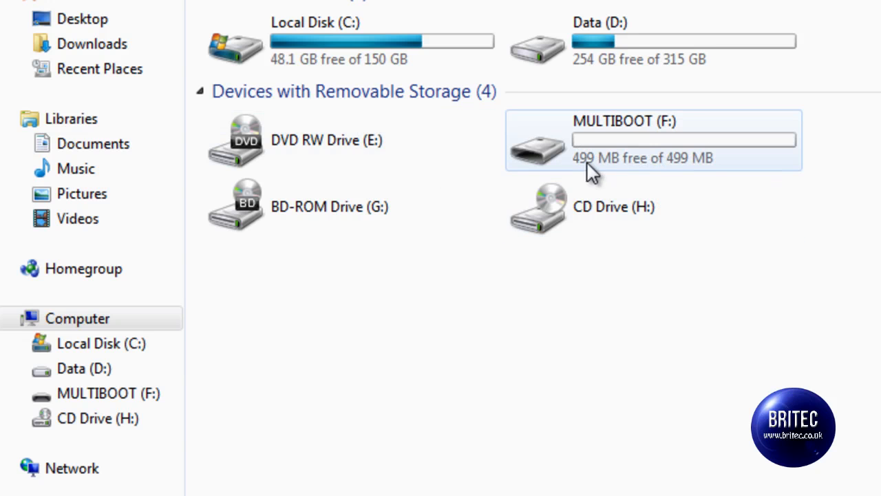
mouse_move(644, 168)
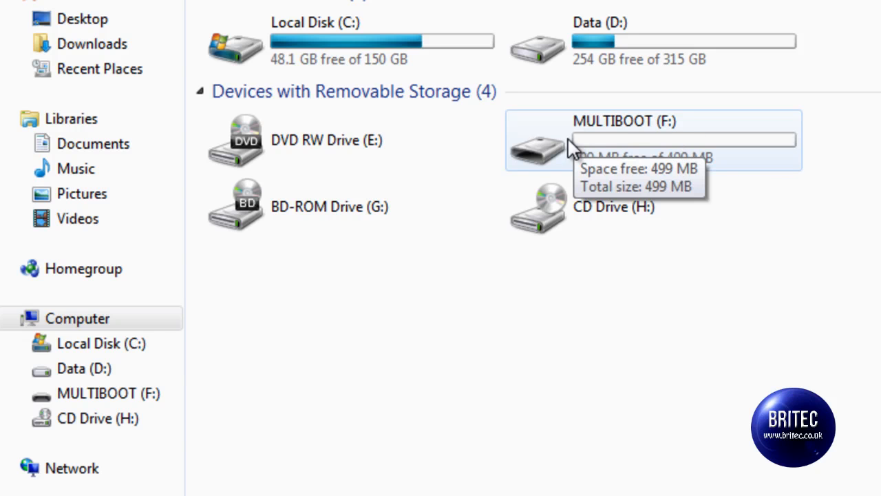
mouse_move(661, 140)
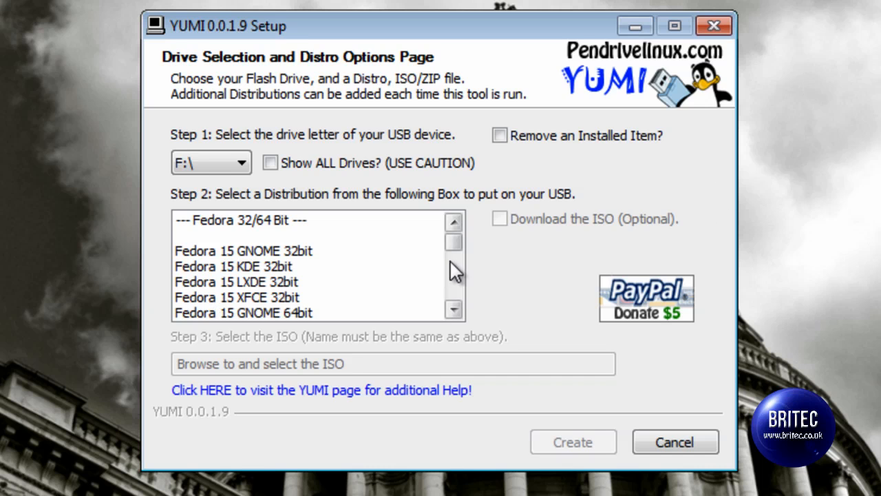
Select drive F:\ as the target and pick Linux Mint 10 from the distribution list
left_click(209, 162)
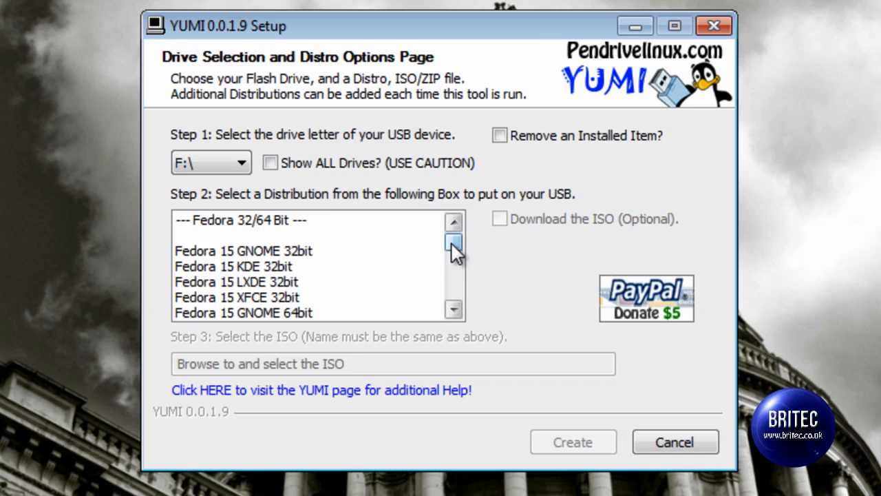
scroll("down", 3)
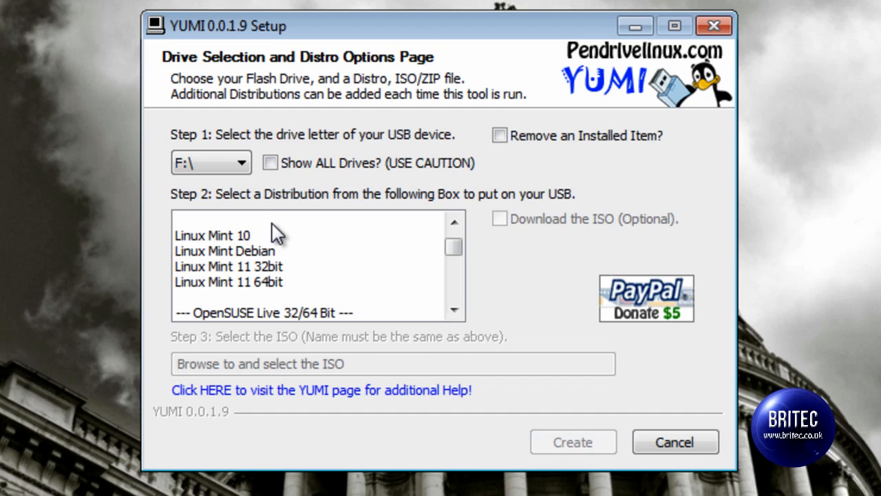
left_click(212, 234)
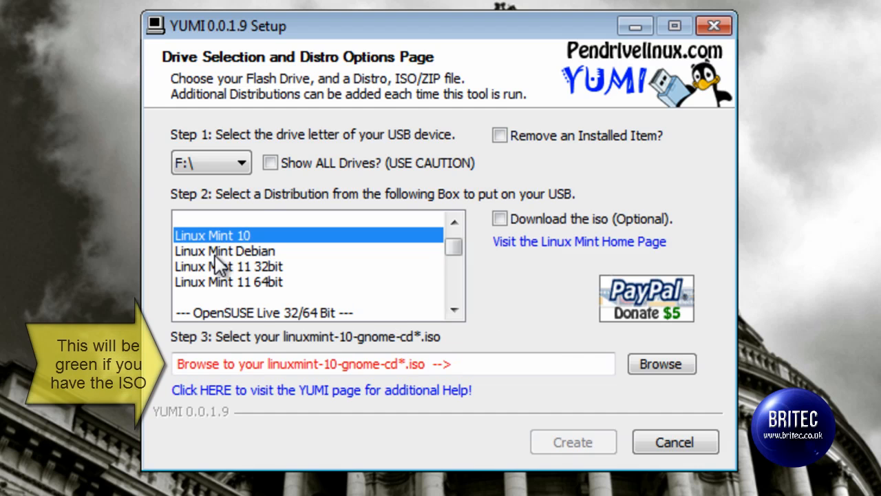
left_click(398, 363)
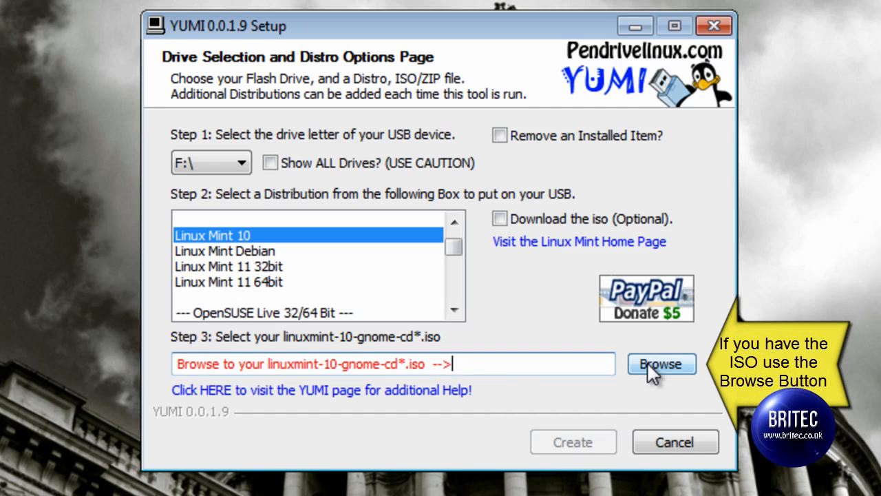
mouse_move(672, 383)
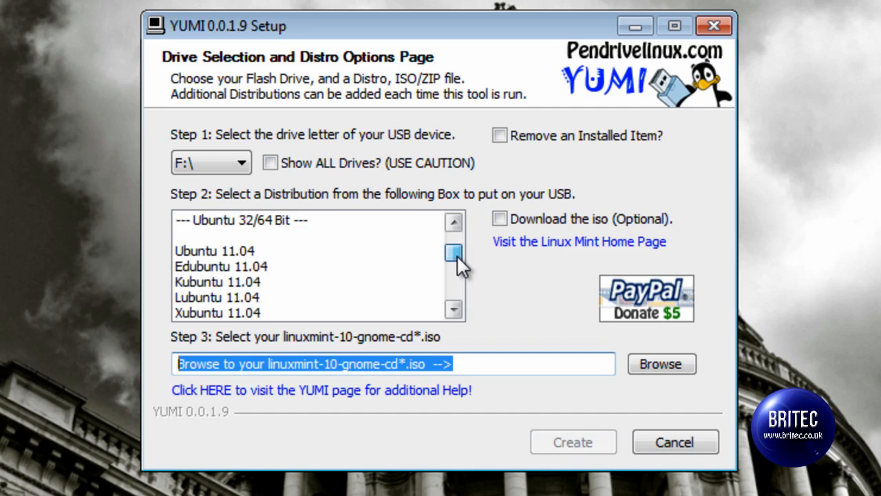
Choose DBAN (Hard Drive Nuker), tick Download the iso and confirm launching its download link
scroll("down", 3)
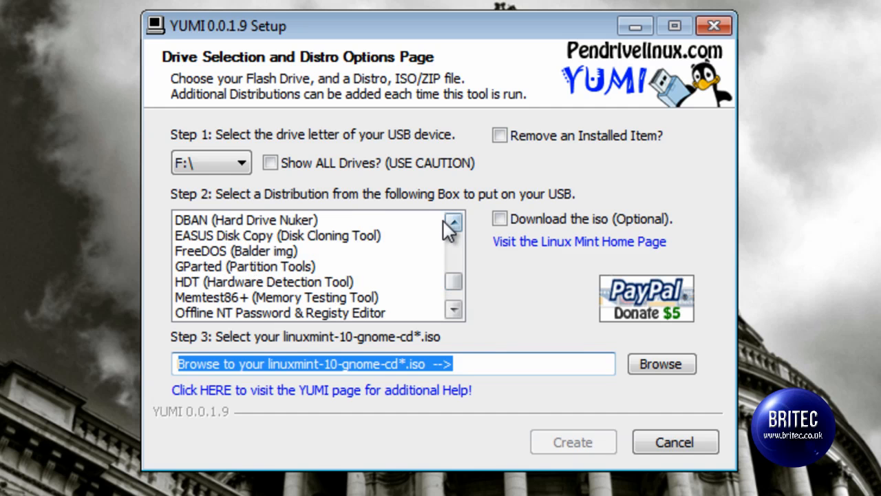
left_click(245, 221)
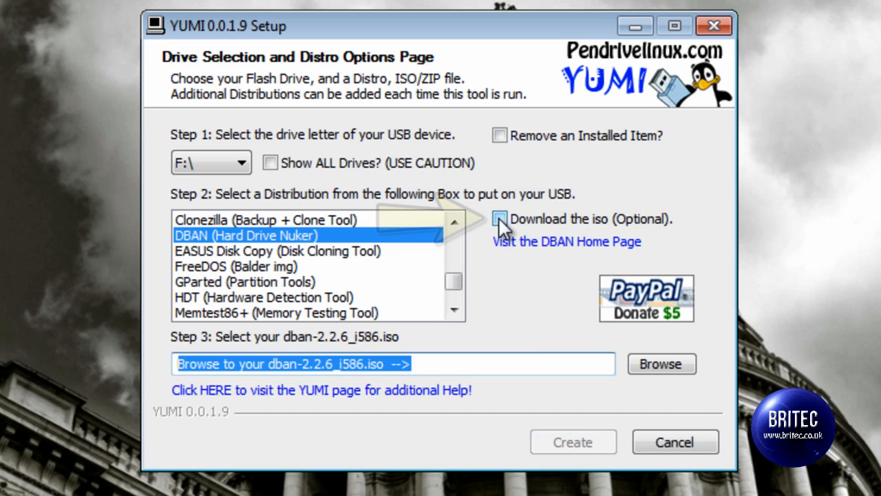
left_click(500, 219)
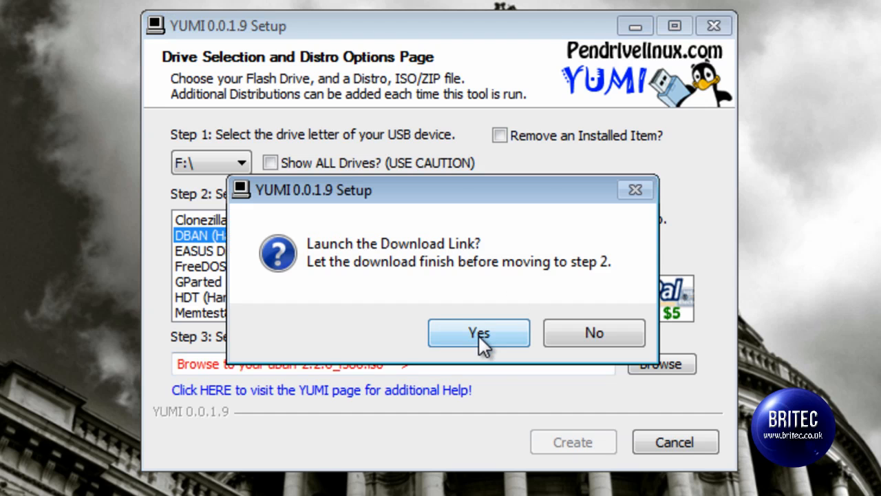
left_click(480, 331)
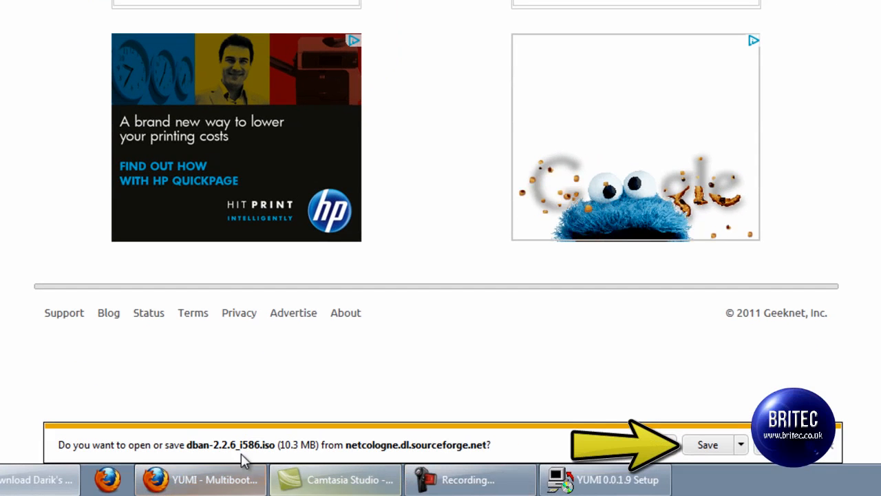
Save the dban-2.2.6_i586.iso download in Firefox
left_click(708, 443)
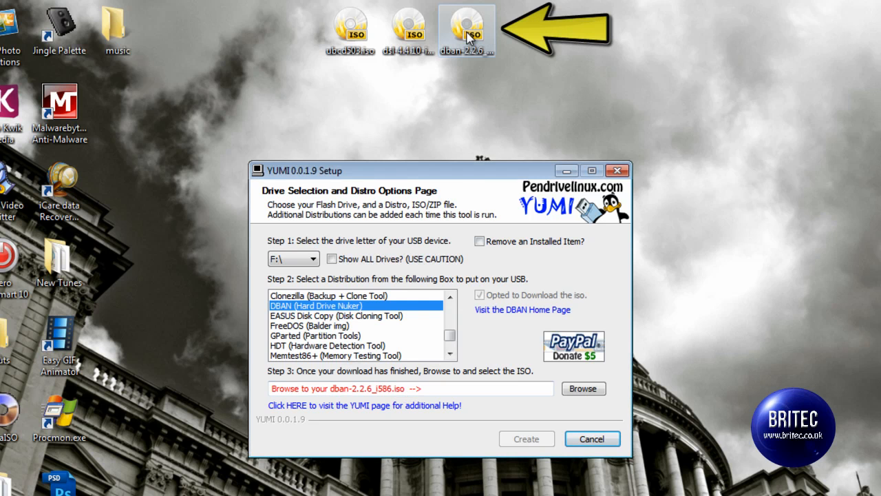
Reselect DBAN so its ISO is found, start the install and approve creating the Syslinux MBR on F:
left_click(336, 315)
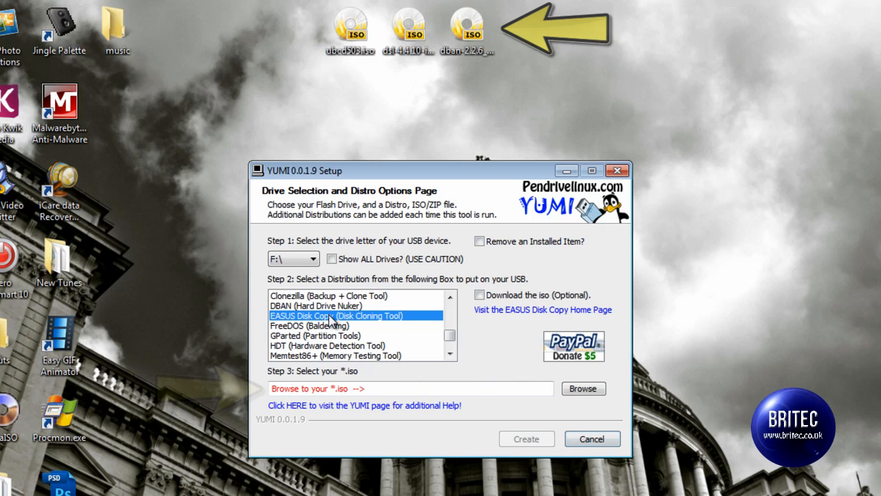
left_click(315, 306)
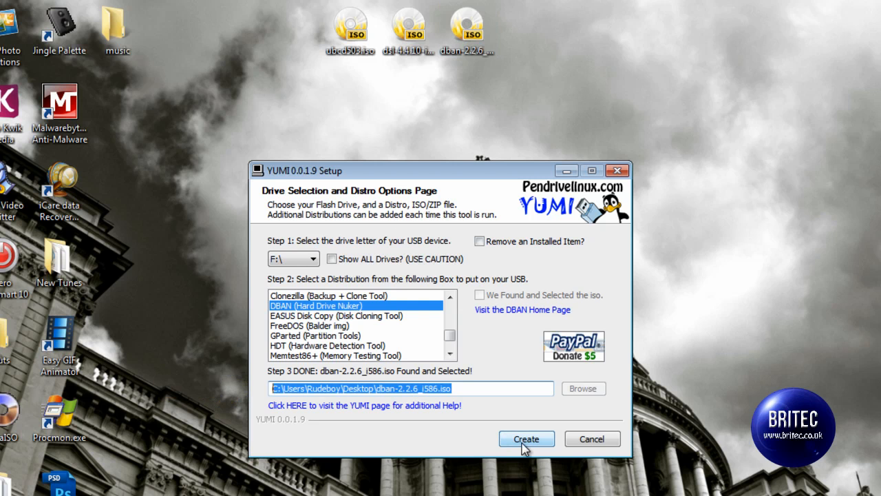
left_click(526, 438)
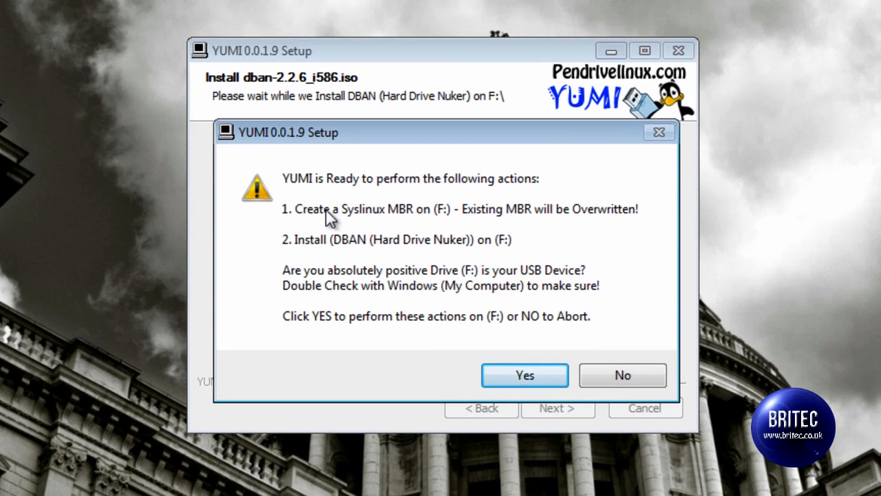
mouse_move(377, 227)
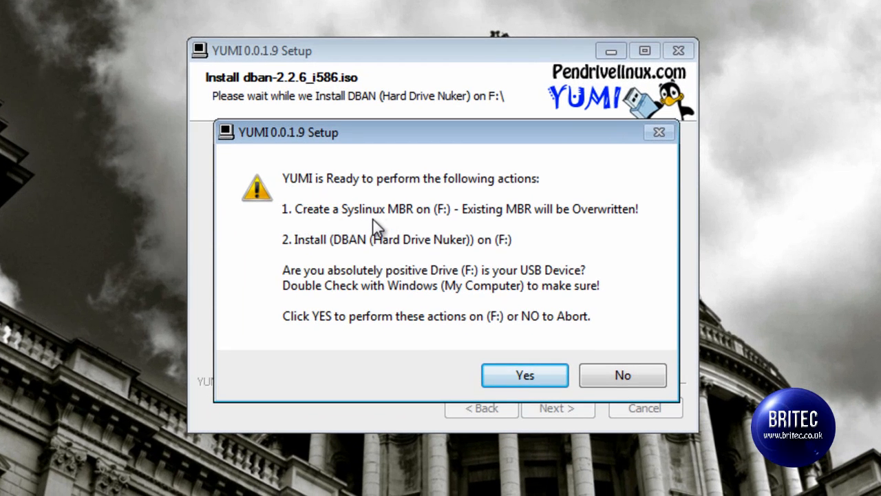
mouse_move(443, 221)
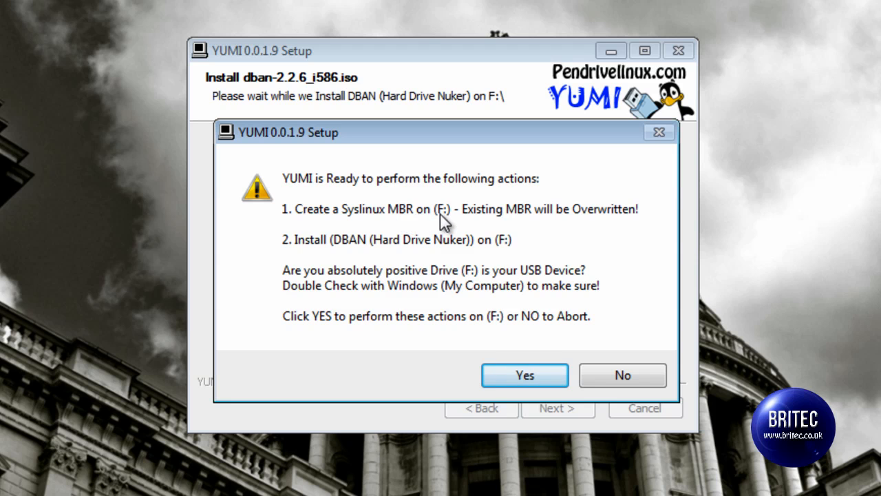
mouse_move(489, 263)
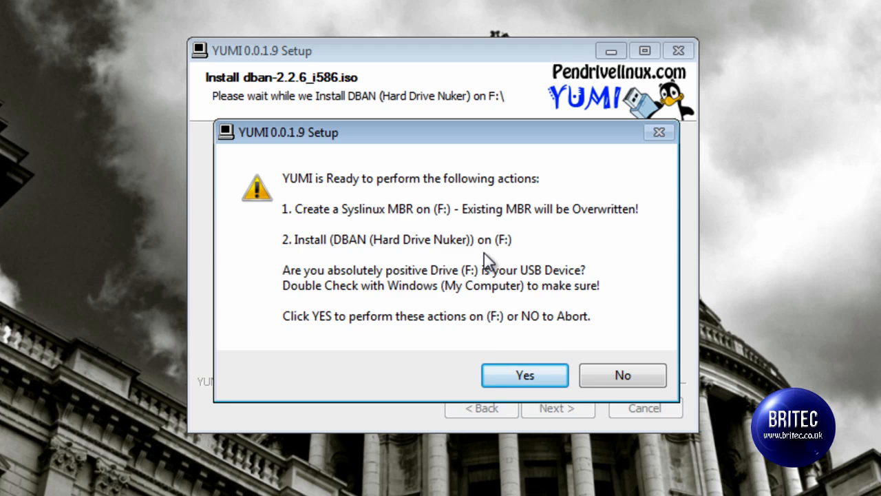
mouse_move(432, 267)
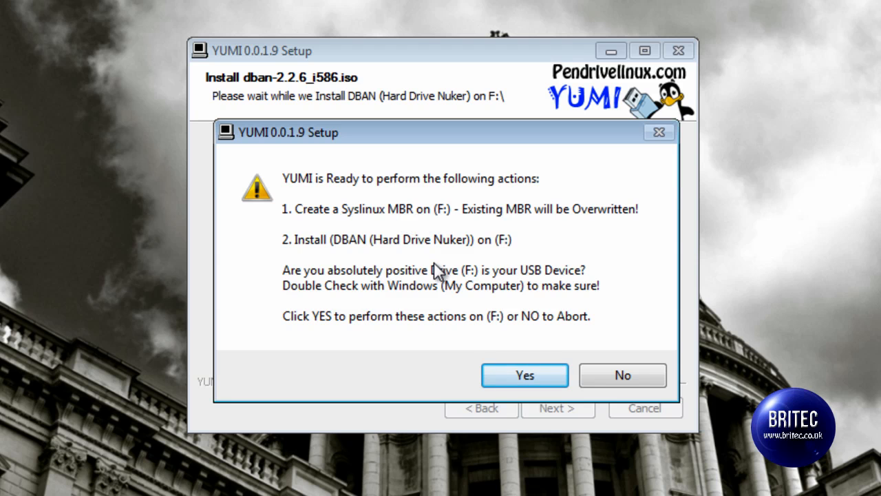
mouse_move(506, 254)
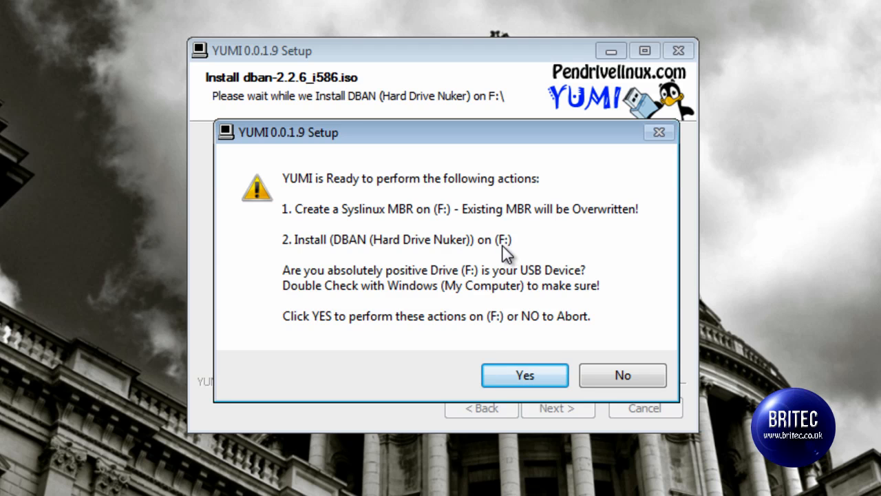
mouse_move(442, 222)
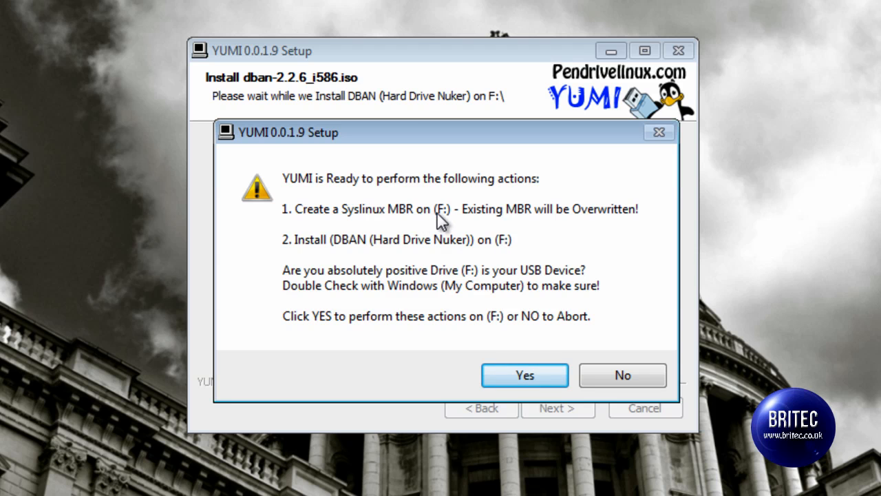
mouse_move(525, 374)
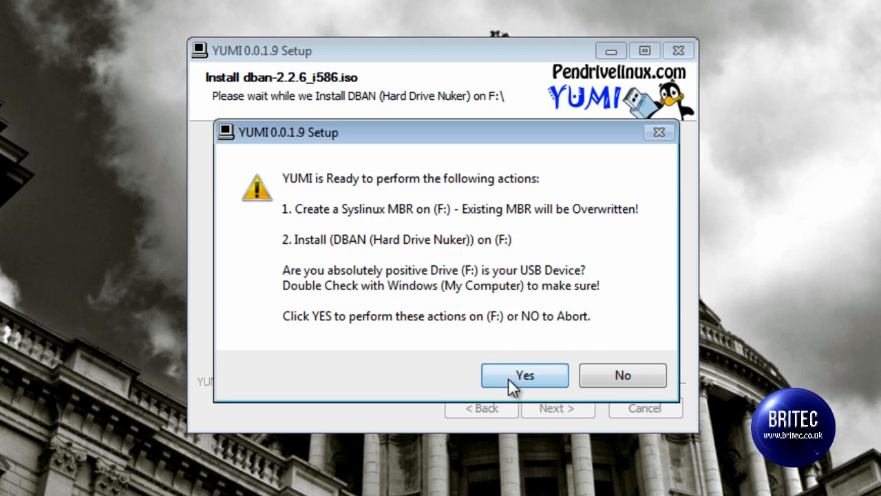
left_click(524, 375)
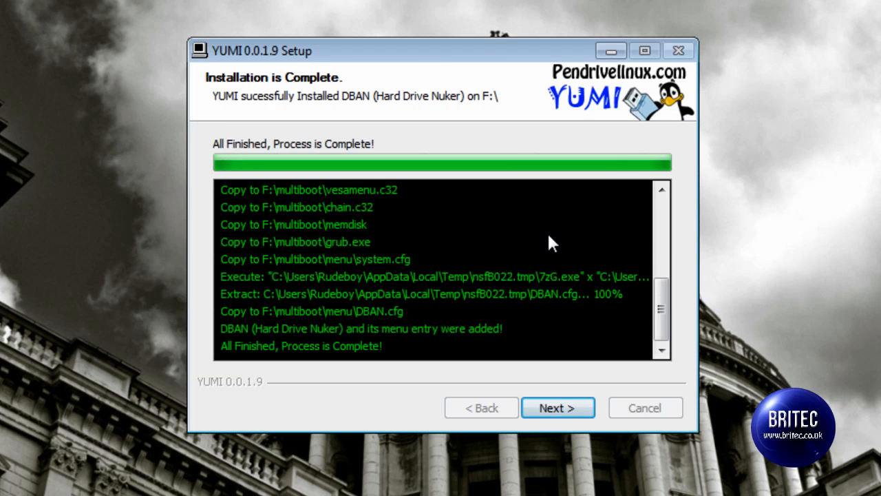
Continue past the completed DBAN installation to the add-more-distros prompt
left_click(558, 408)
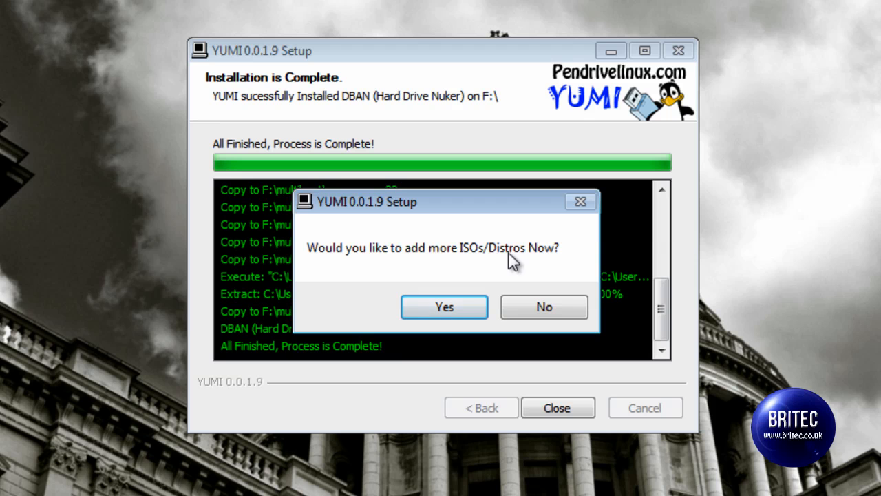
Agree to add more distros, target F:\, select Damn Small Linux (DSL) and start its install
left_click(443, 306)
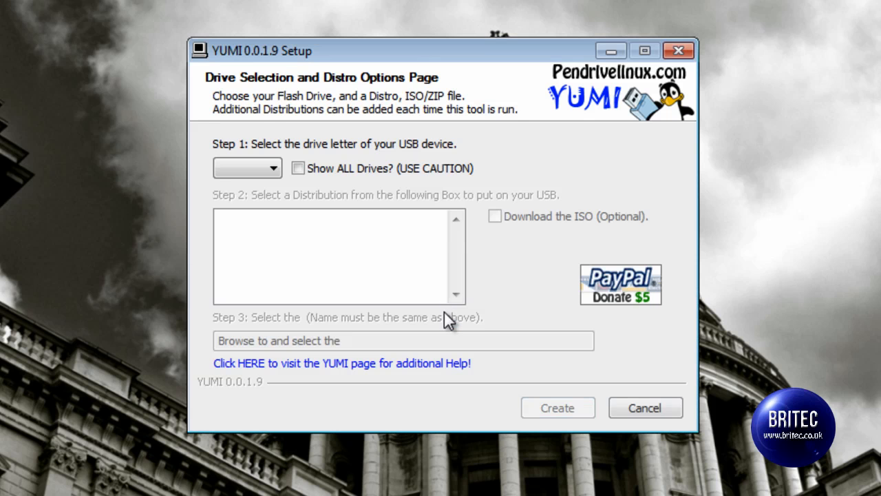
left_click(273, 168)
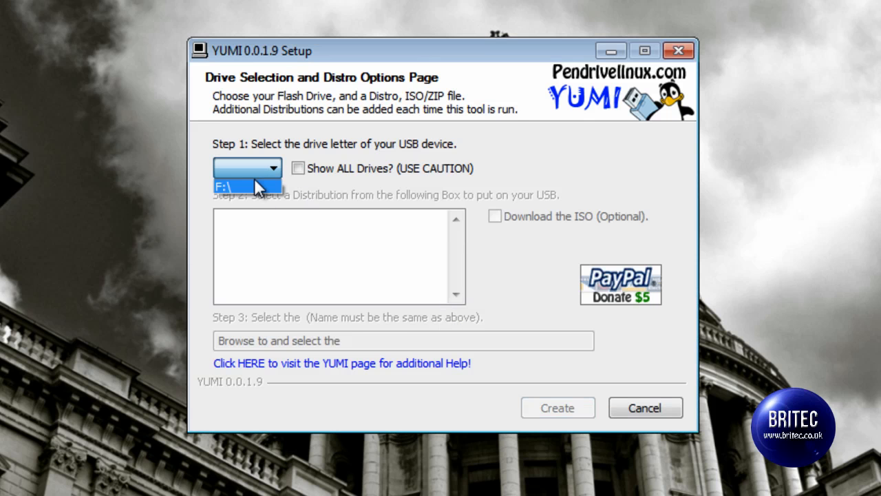
left_click(247, 186)
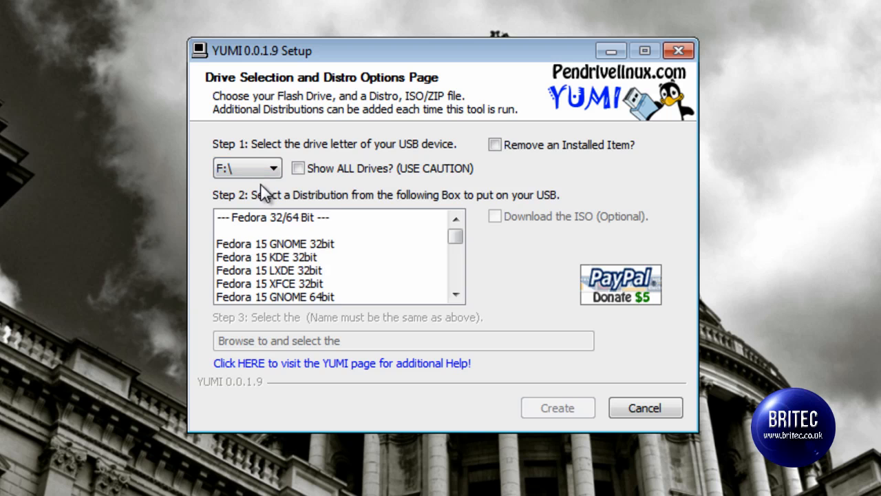
left_click(456, 294)
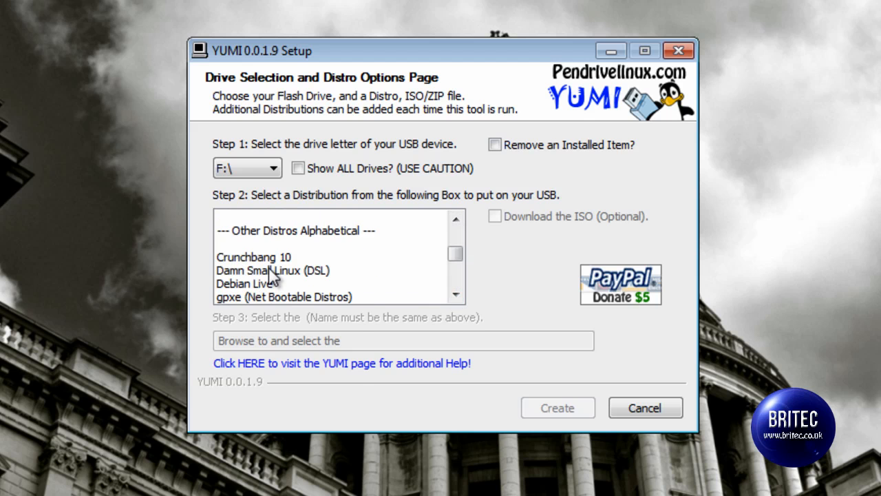
left_click(273, 270)
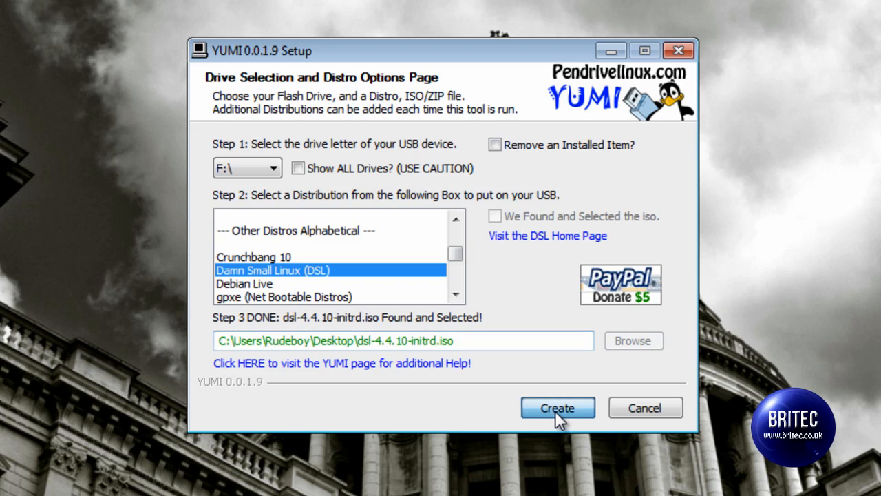
left_click(558, 408)
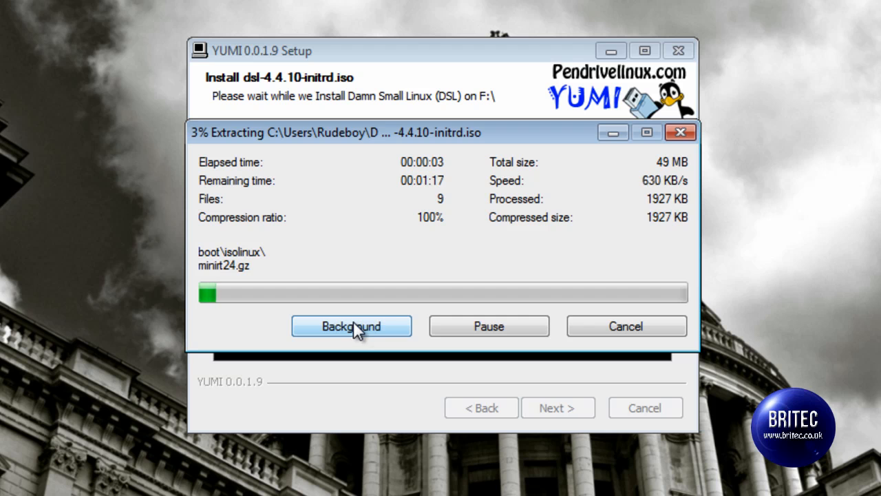
mouse_move(352, 320)
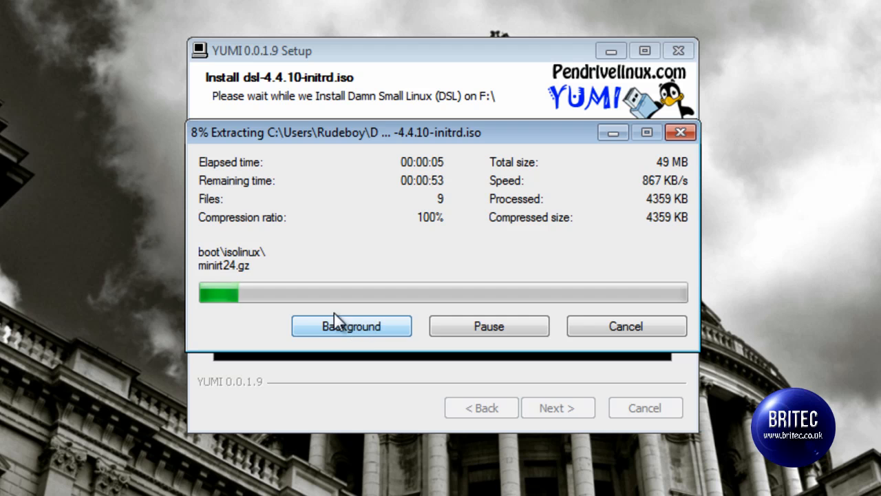
mouse_move(370, 233)
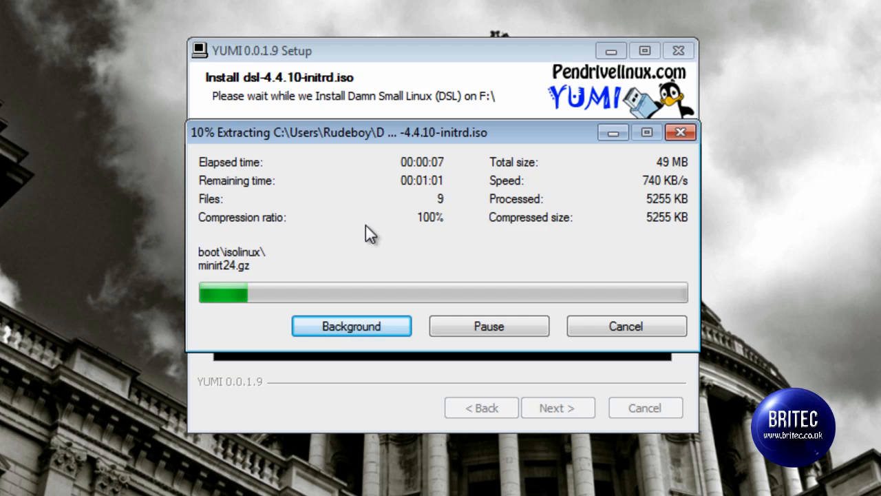
mouse_move(378, 303)
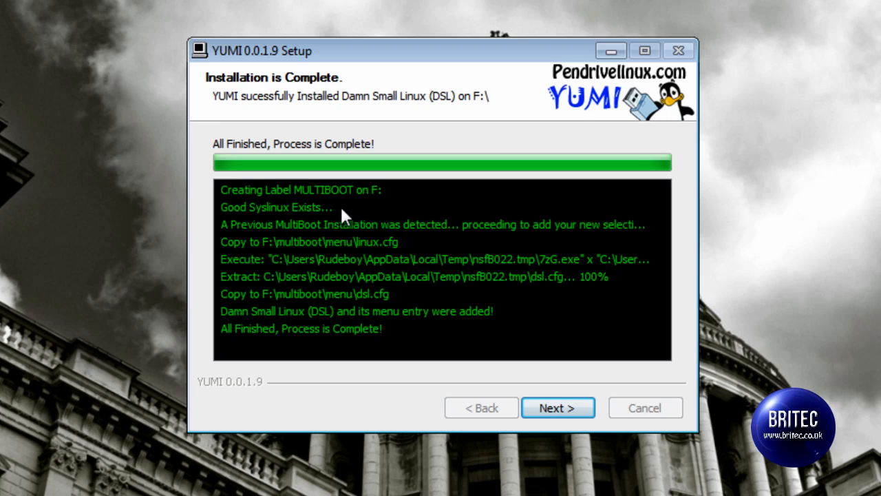
mouse_move(344, 350)
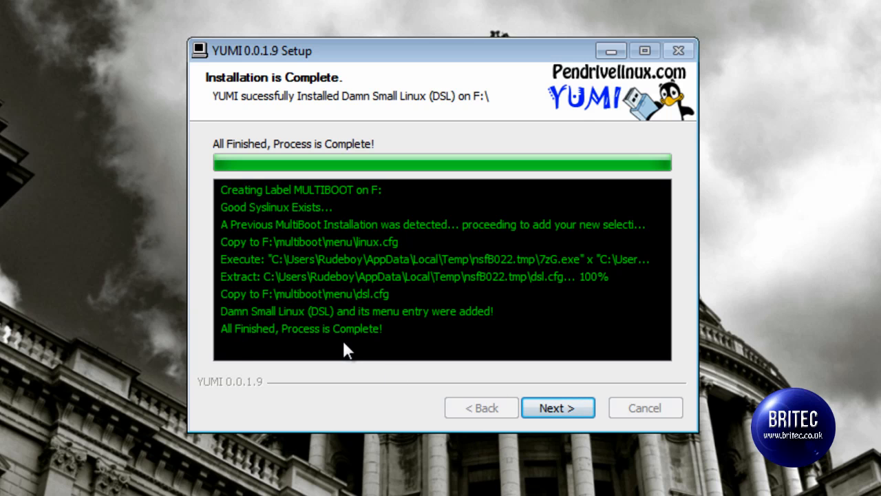
Move past the finished DSL install, decline adding more distros and finish the installer
left_click(558, 407)
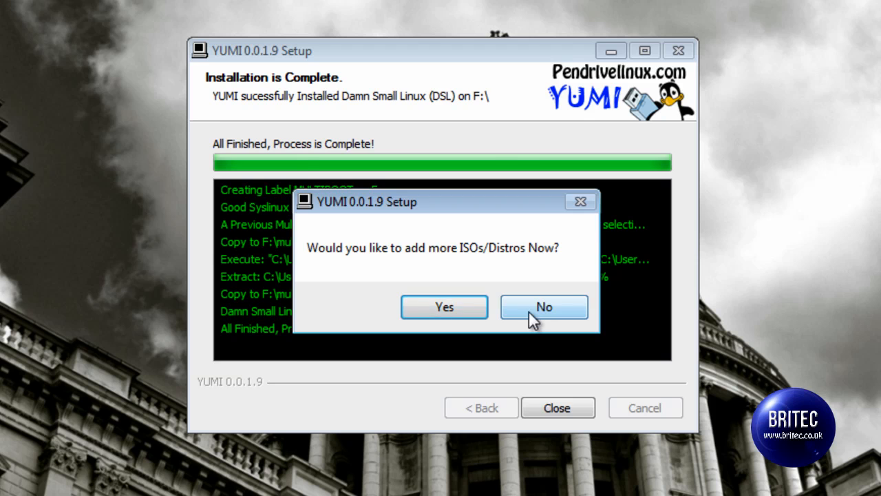
left_click(544, 306)
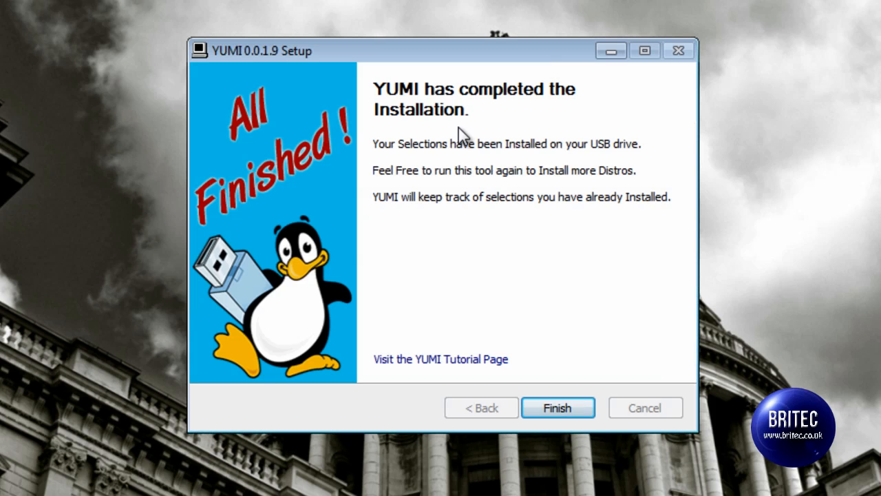
left_click(556, 408)
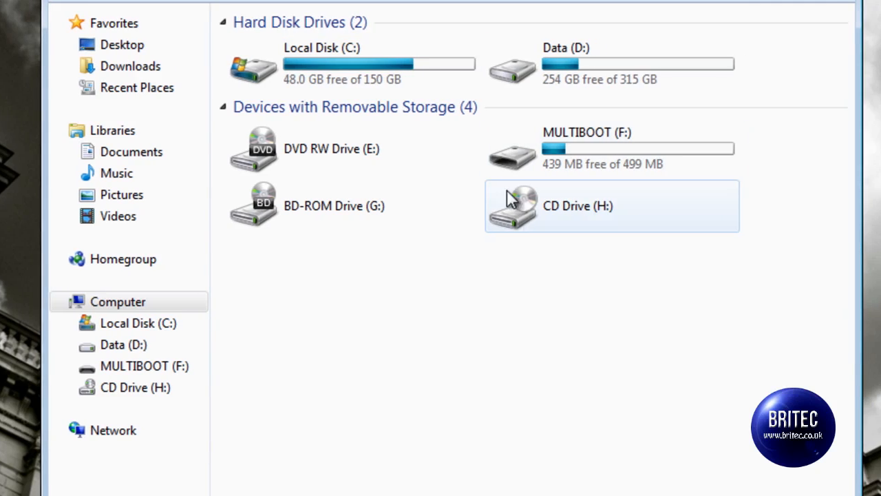
mouse_move(568, 164)
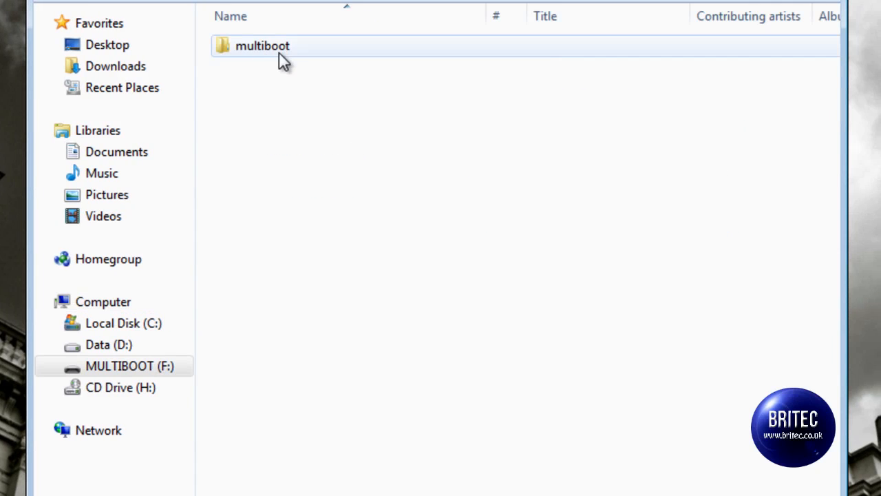
Browse into the multiboot folder on MULTIBOOT (F:) and select yumi.png
double_click(261, 45)
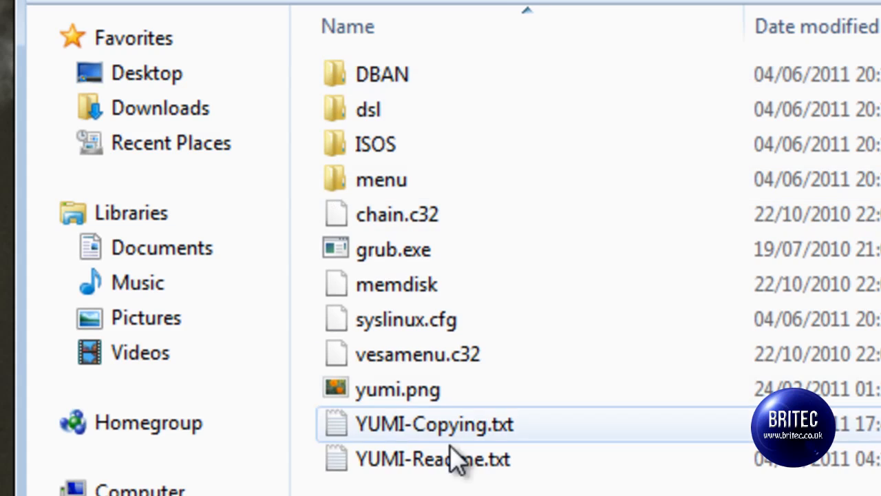
left_click(432, 460)
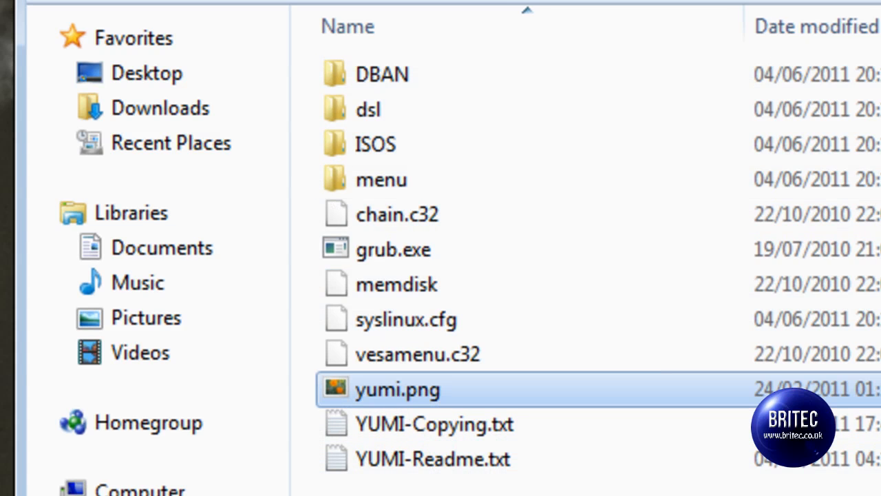
mouse_move(398, 397)
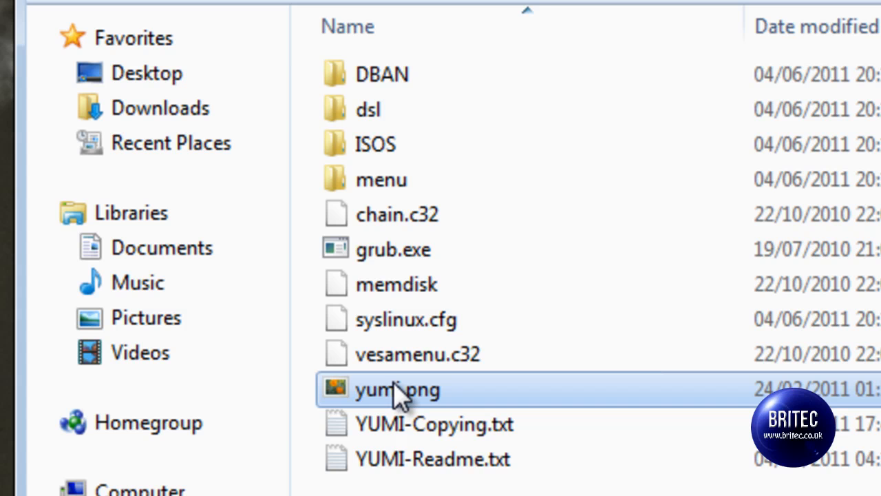